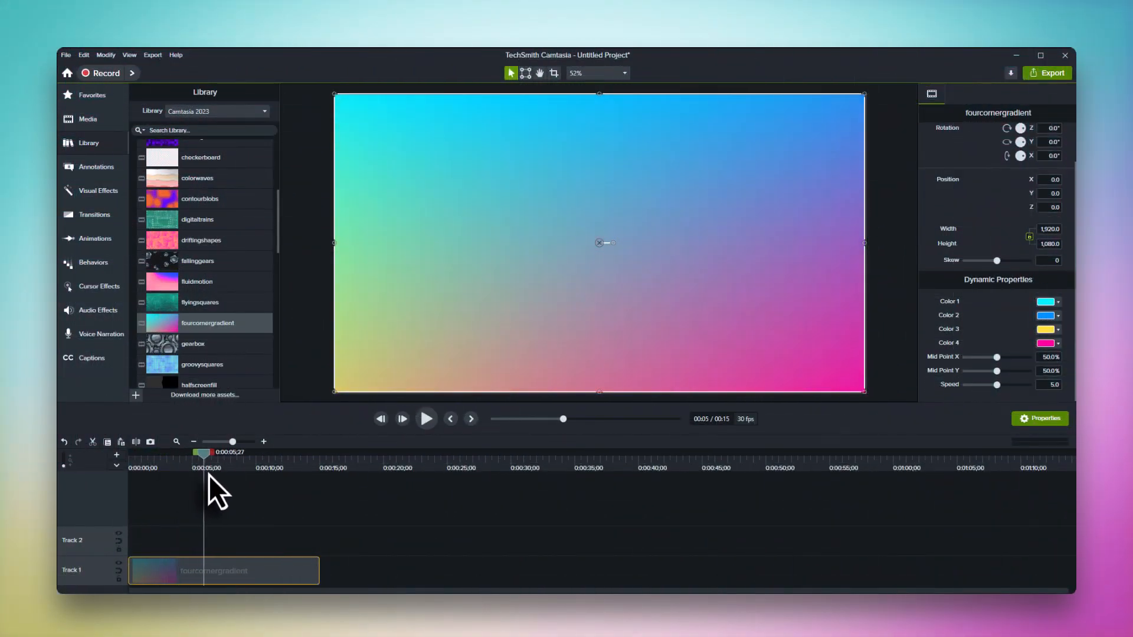
Step: Set the gradient Mid Point X to 70.3% and Mid Point Y to 30.1%, then start a blank project
left_click_drag(996, 357, 1004, 357)
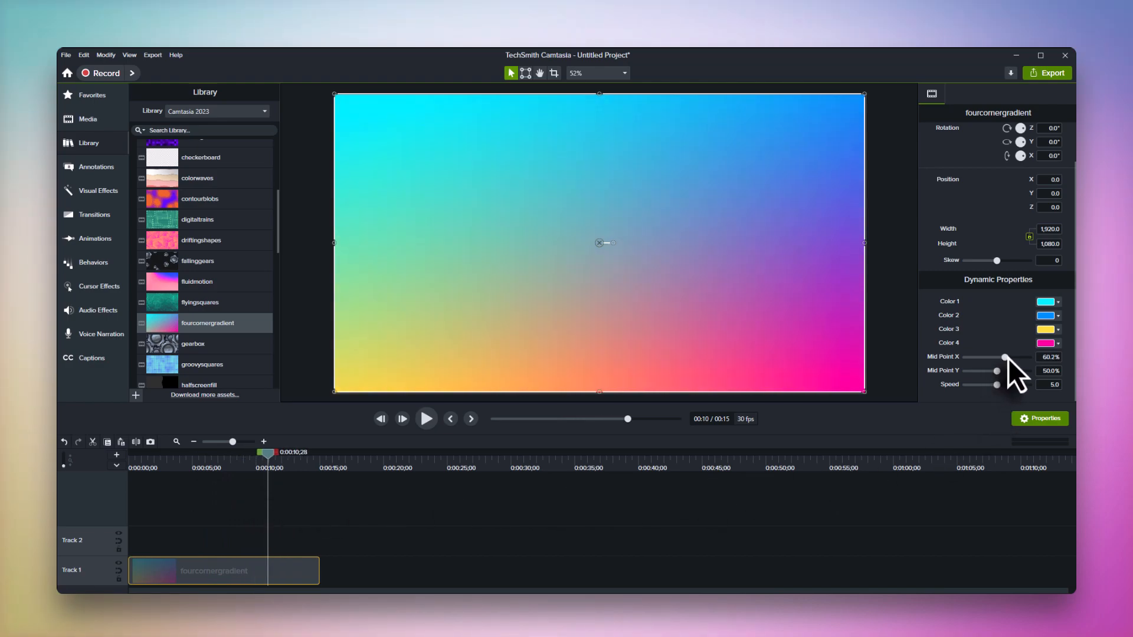
left_click_drag(997, 370, 981, 371)
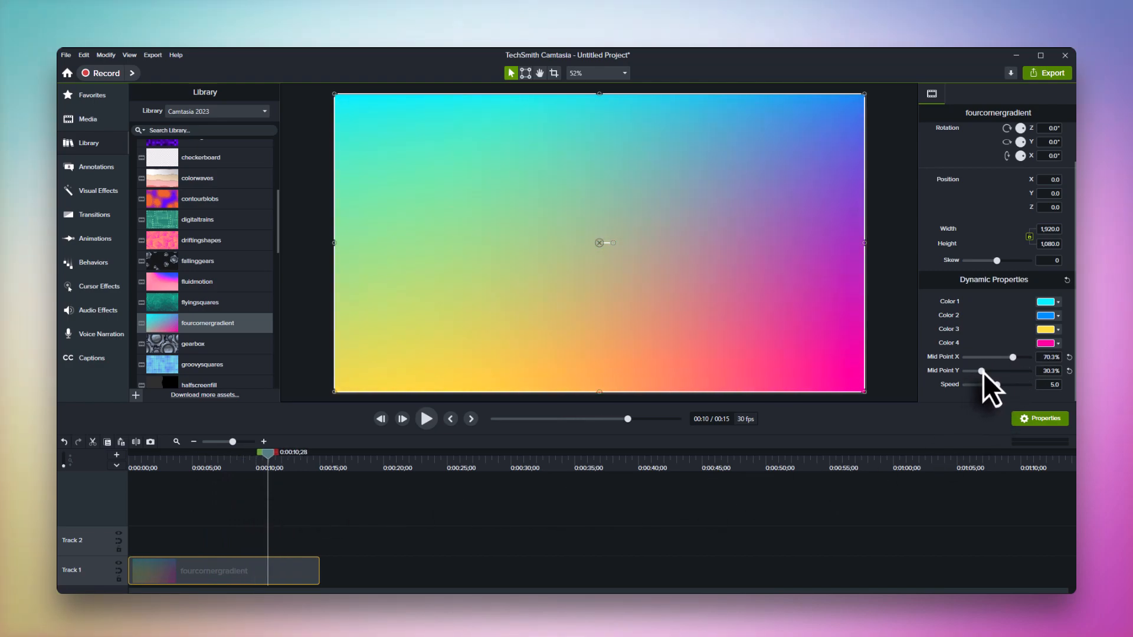
left_click(195, 453)
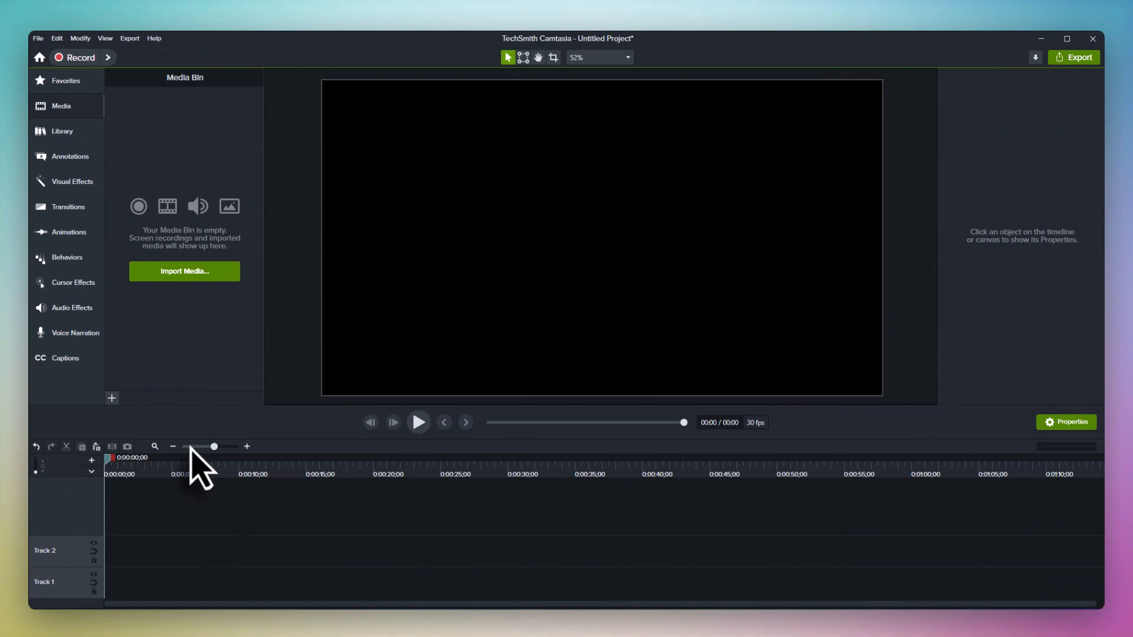
Step: Add the fourcornergradient asset from the Library into the project's media
left_click(62, 131)
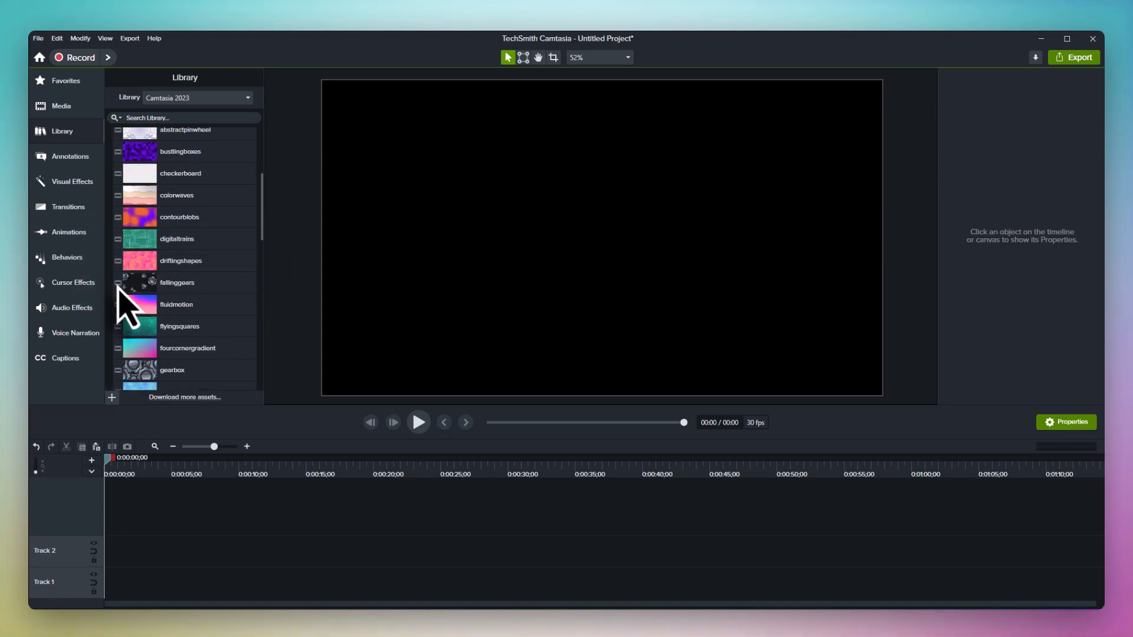
right_click(139, 323)
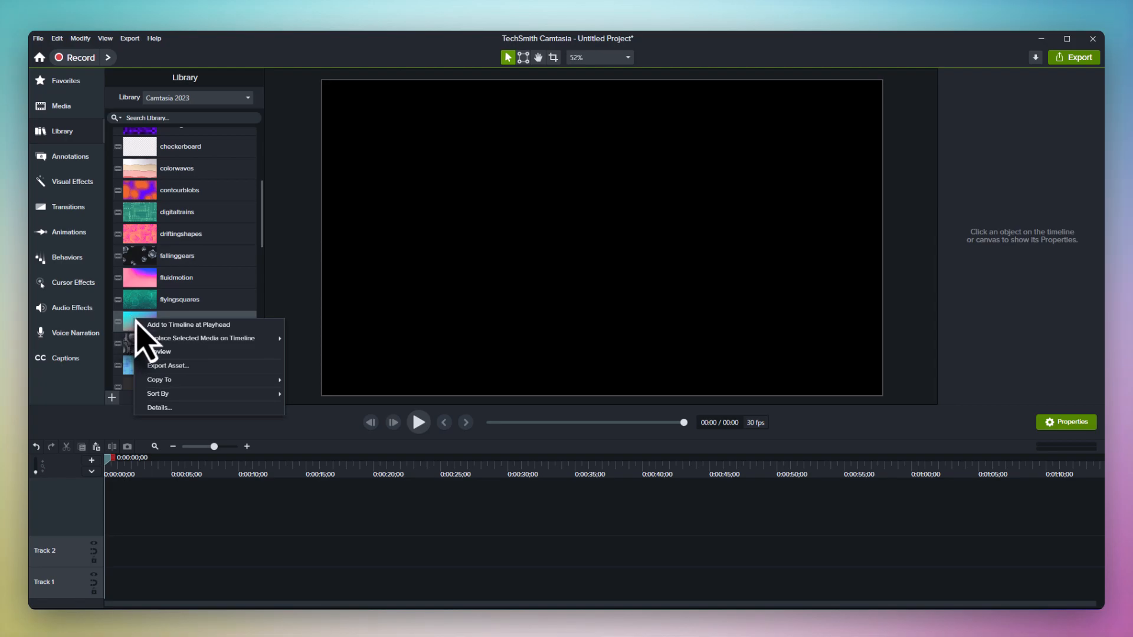
left_click(188, 325)
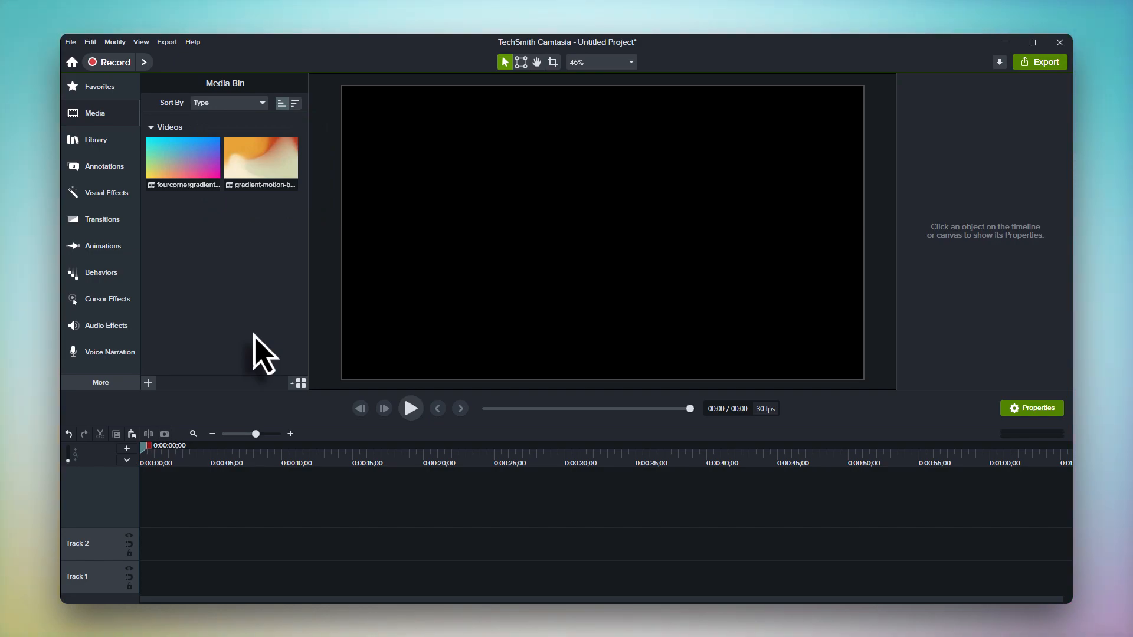
mouse_move(251, 262)
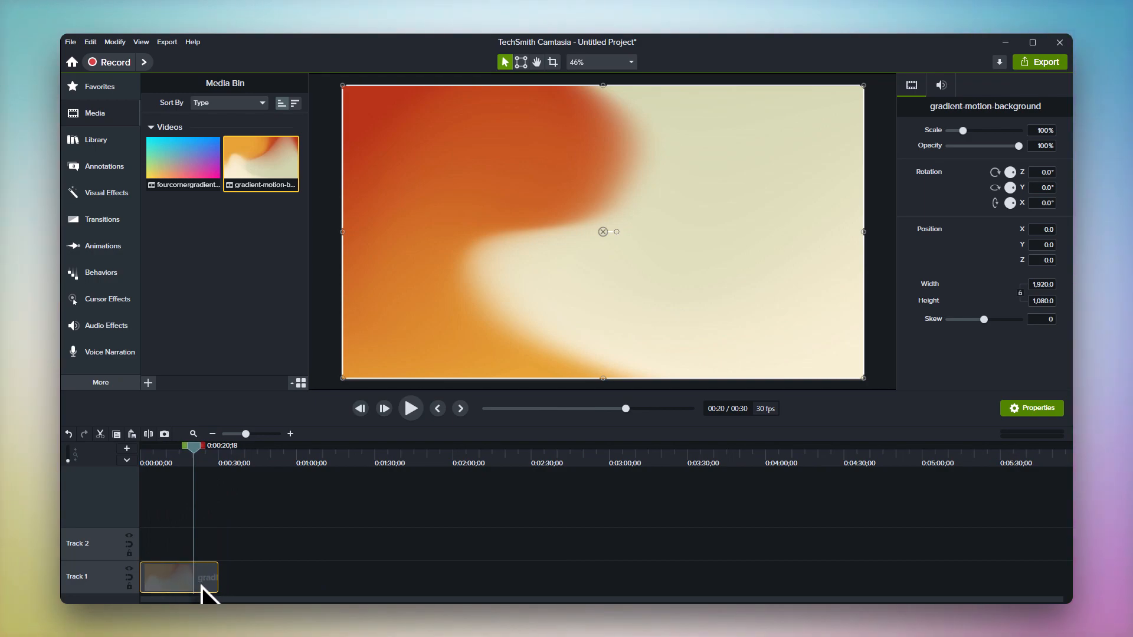
mouse_move(249, 599)
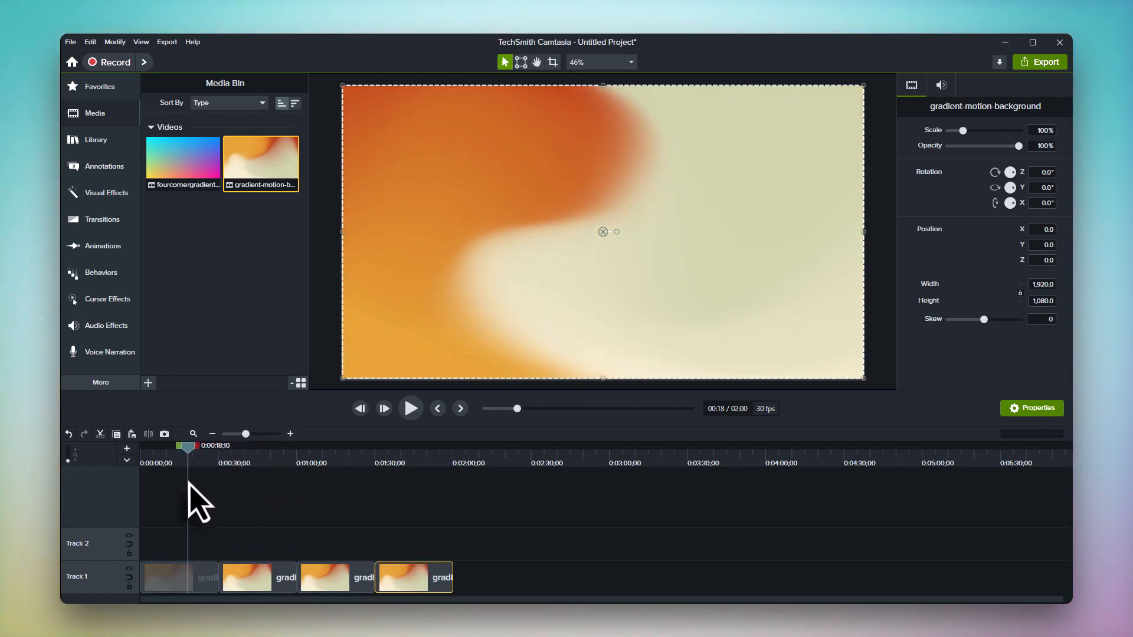
Step: Bring up the options menu for the fourcornergradient media in the Media Bin
right_click(183, 164)
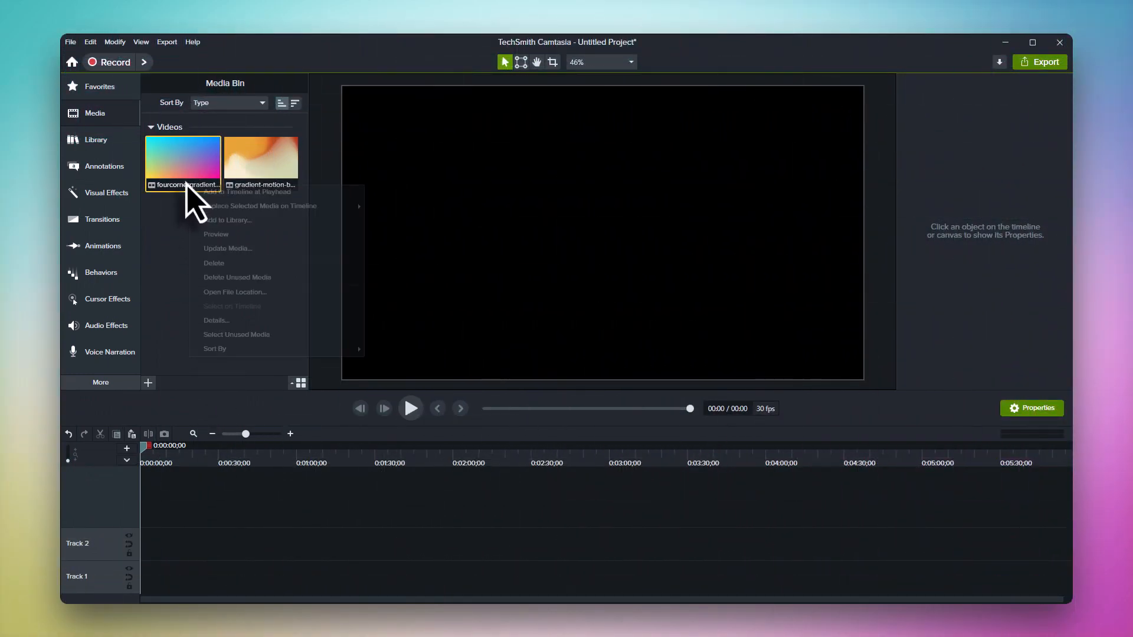
Step: Place a single clip on Track 1 and show its scale, rotation and position properties
left_click(245, 195)
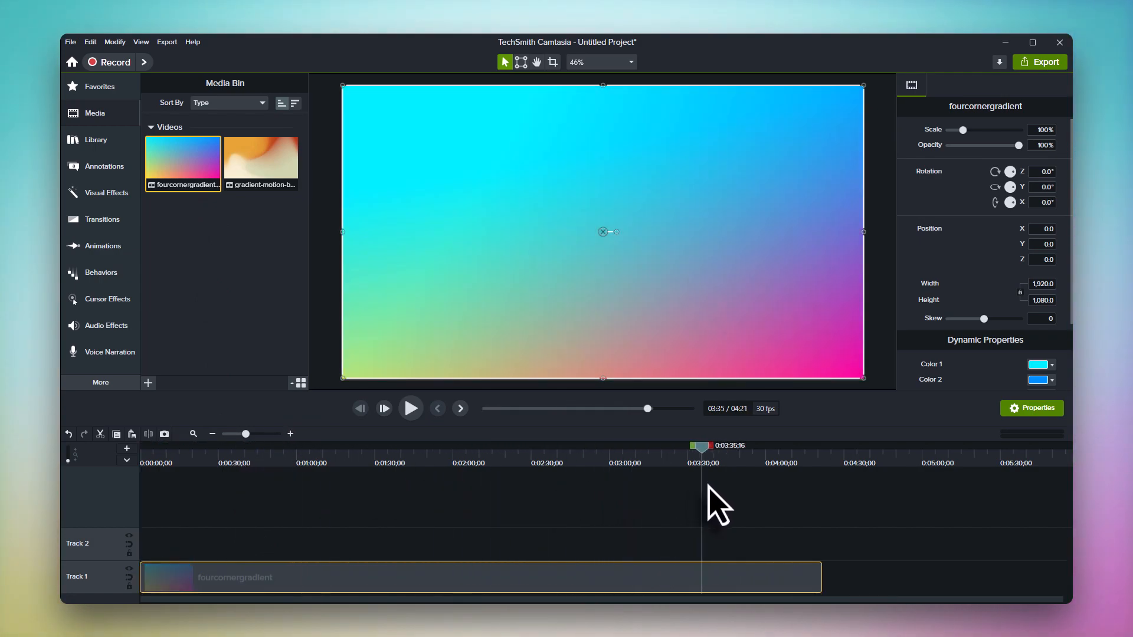
left_click(213, 434)
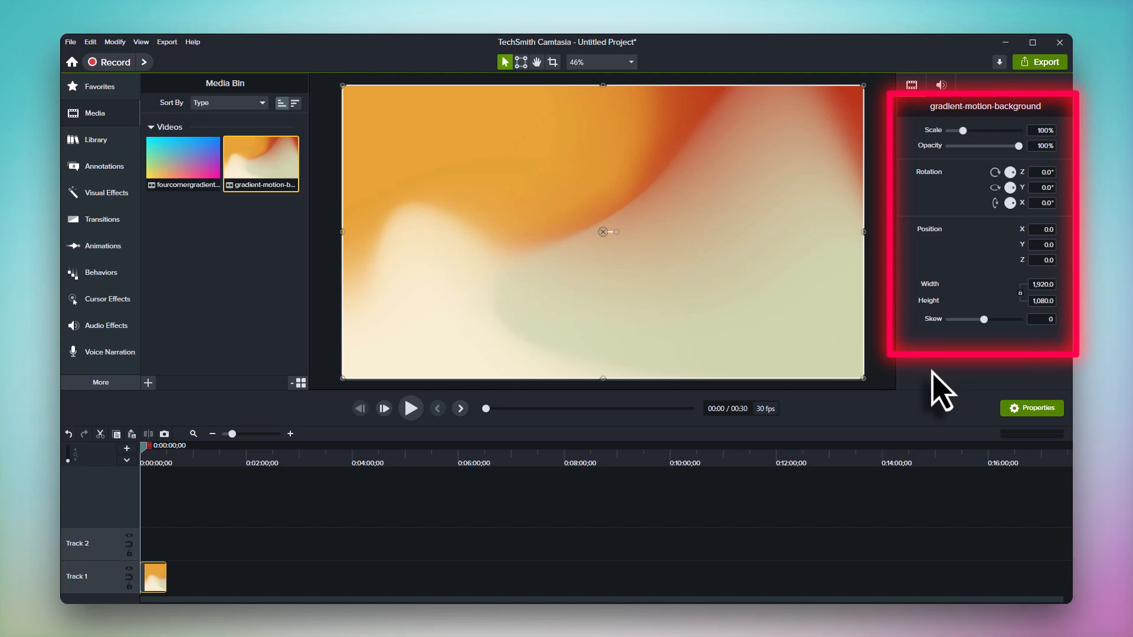
Step: Set the gradient Mid Point X to 75.8%, adjust Mid Point Y and pick a deeper violet for Color 2
left_click(183, 160)
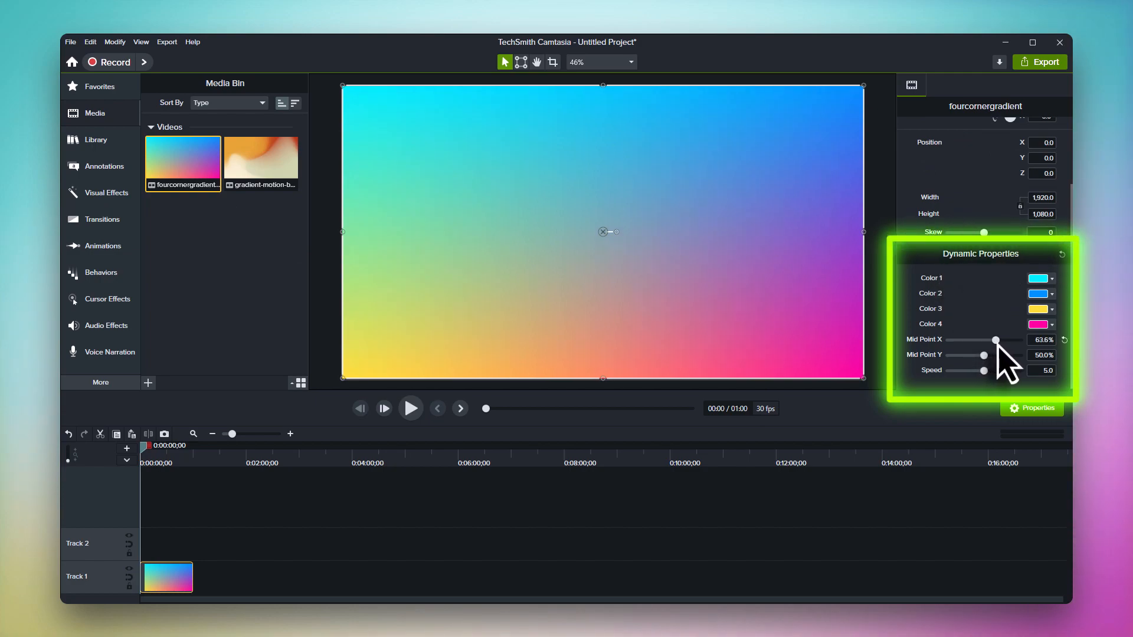
left_click_drag(997, 340, 1005, 340)
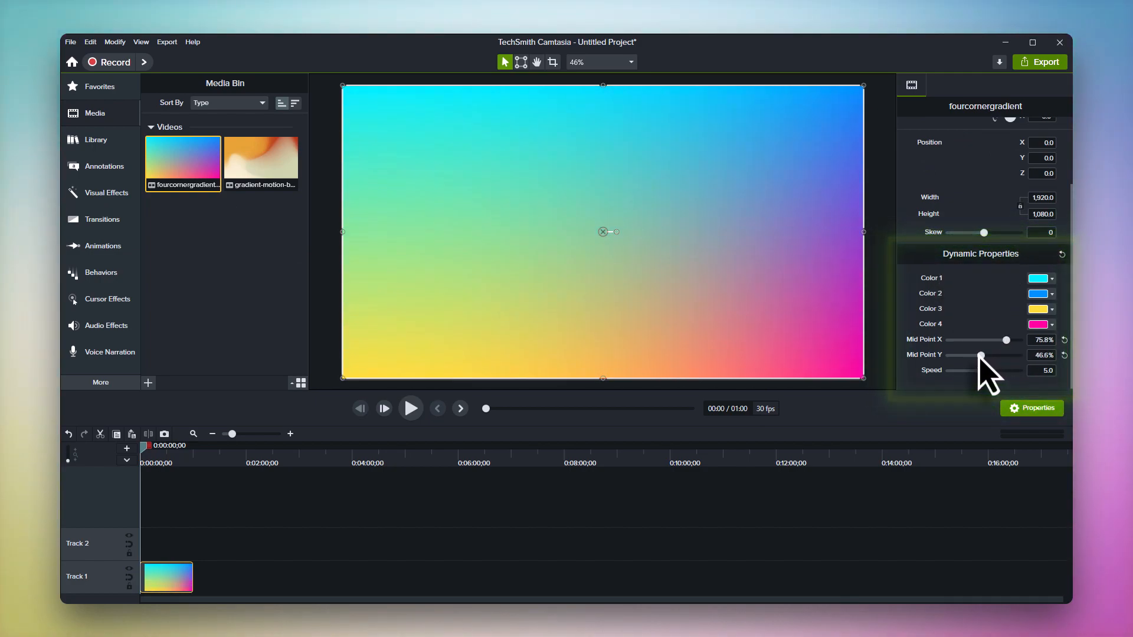
left_click(1041, 293)
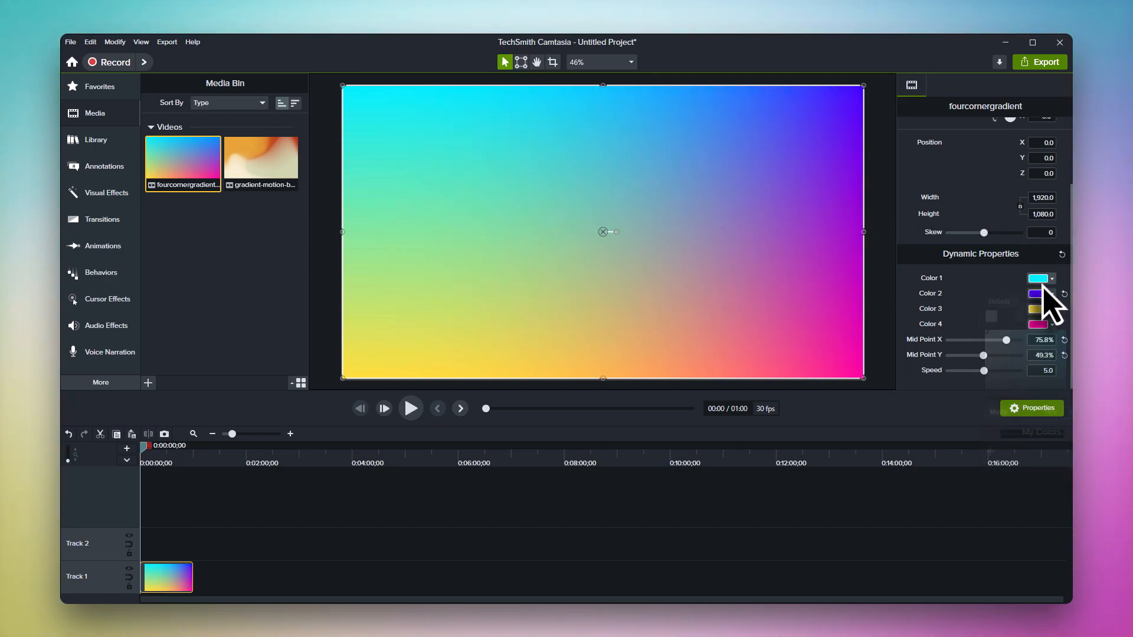
left_click(1037, 279)
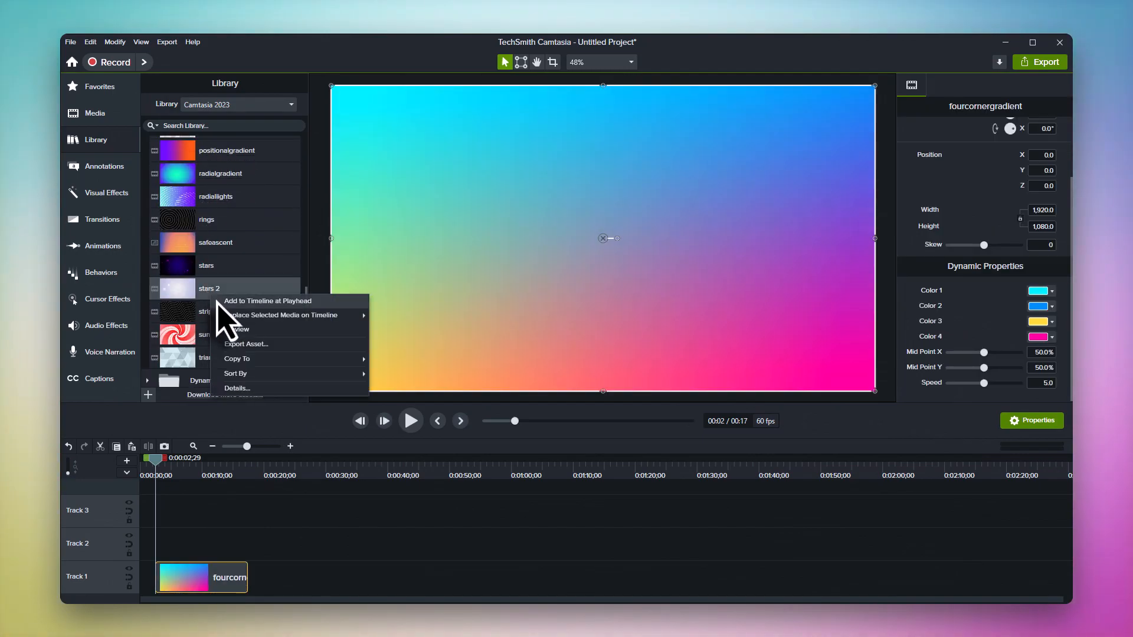
Step: Add stars 2 on Track 1 beneath the fourcornergradient clip and apply a Screen Blend Mode
left_click(267, 301)
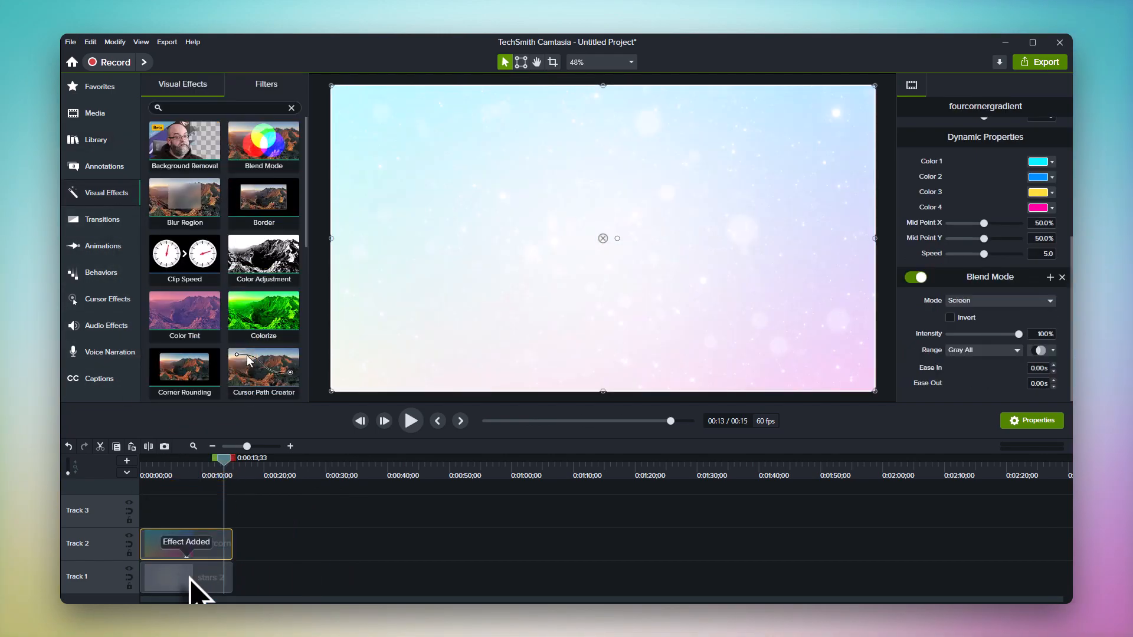
left_click(185, 579)
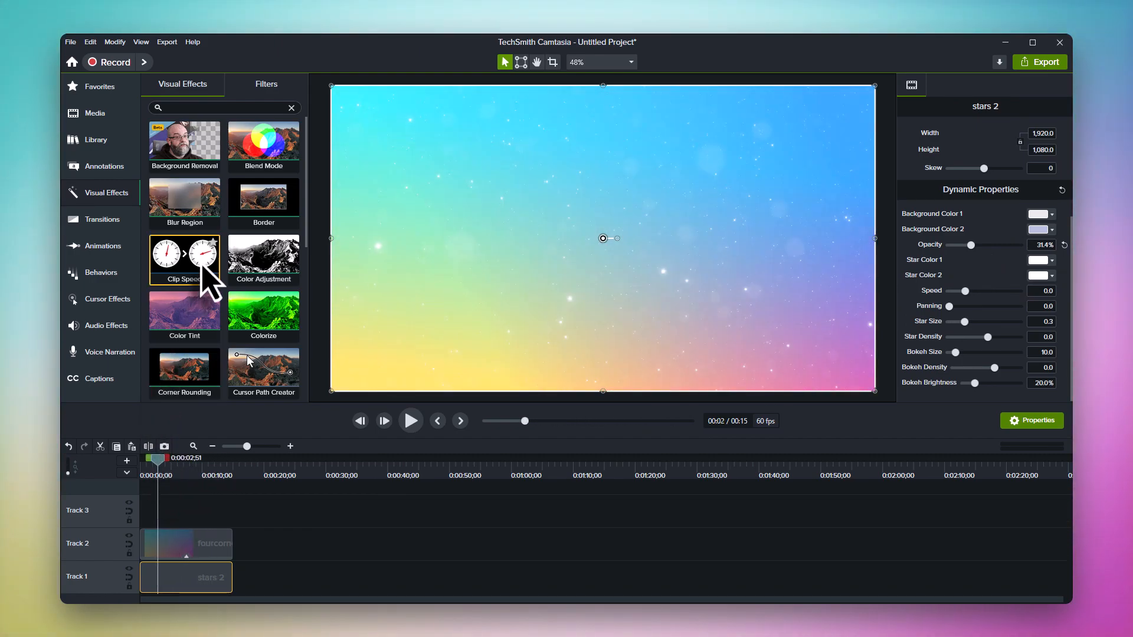
Step: Apply a Vignette (Amount -62.7, Size 44.1, Roundness 10.2, Feather 177.8) and rewind to the start
scroll("down", 3)
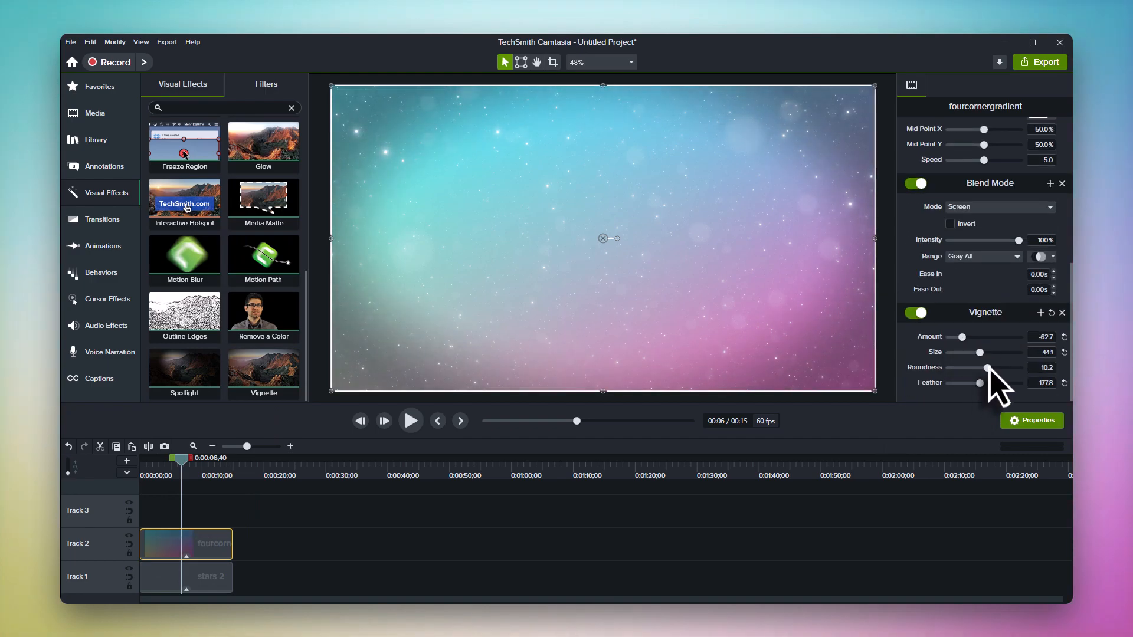
left_click(143, 458)
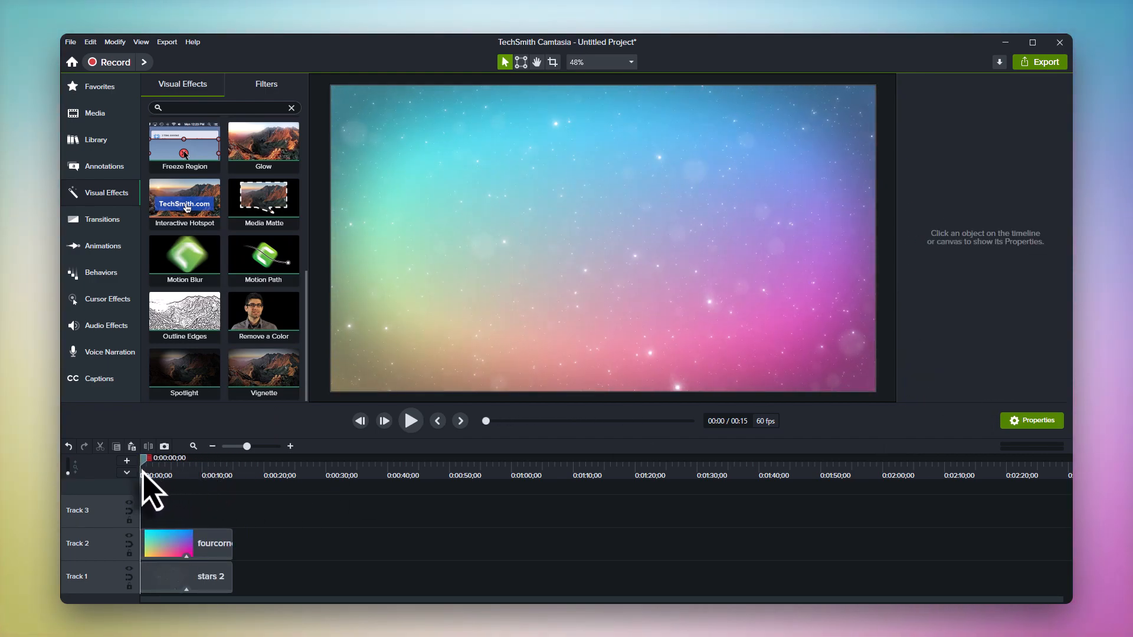